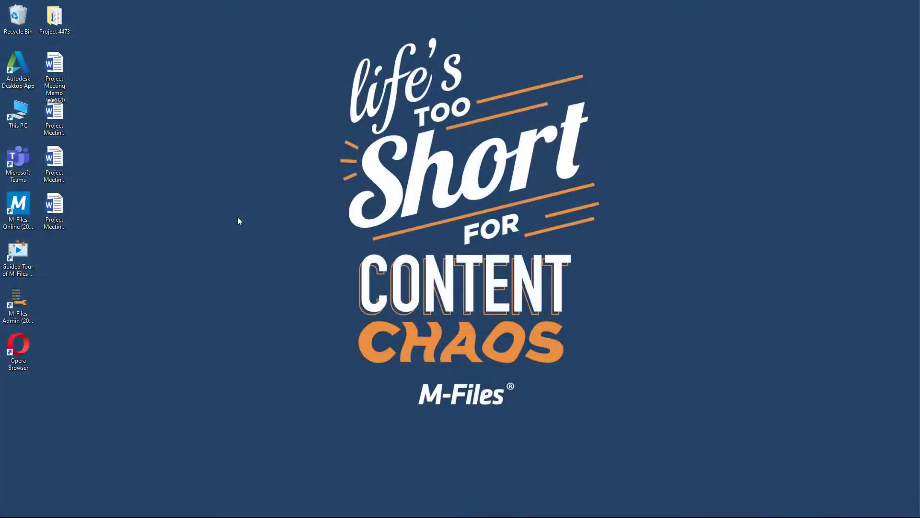
- Drag Project Meeting Memo 7.7.2020 into the vault as a Project meeting for CRM Application Development
{"action": "left_click_drag", "start_coordinate": [54, 77], "coordinate": [248, 270]}
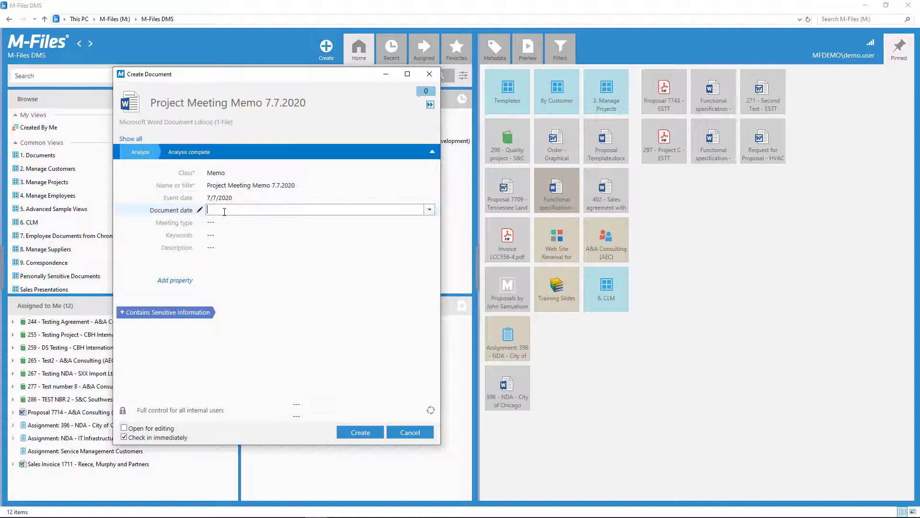
{"action": "type", "text": "pr"}
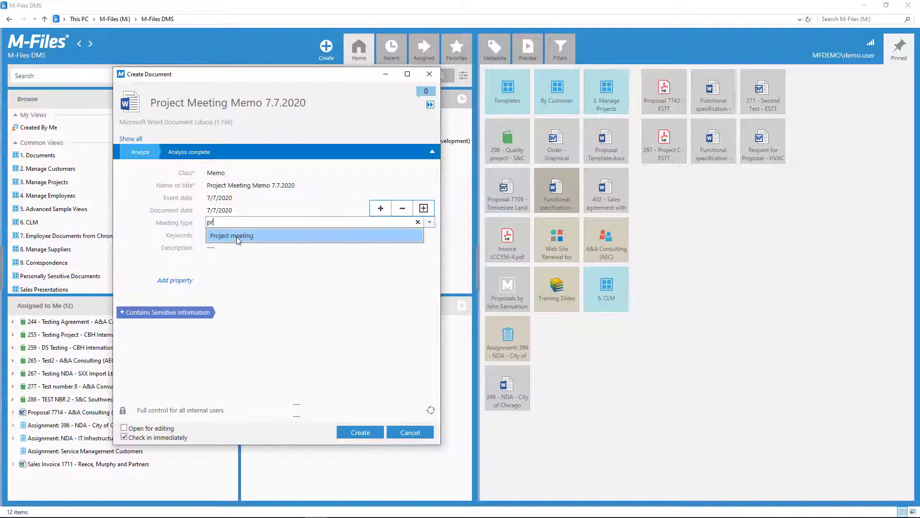
{"action": "type", "text": "crm"}
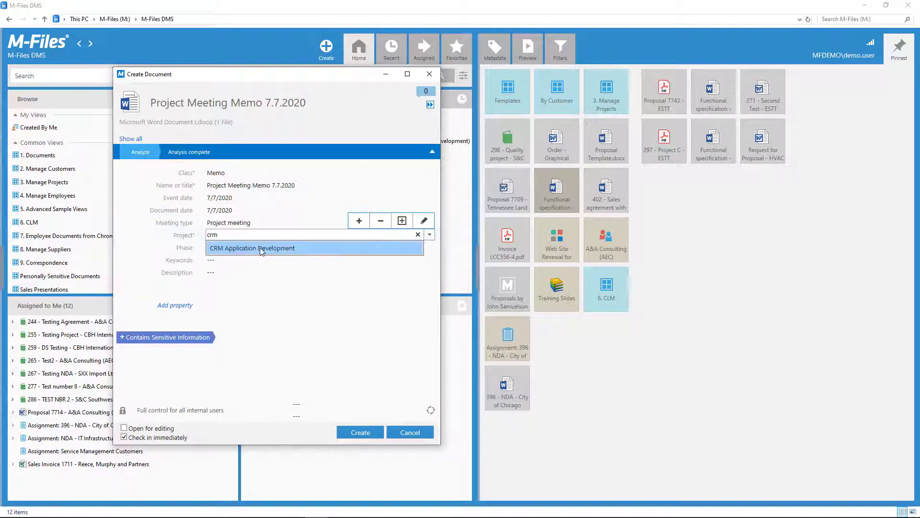
{"action": "left_click", "coordinate": [360, 432]}
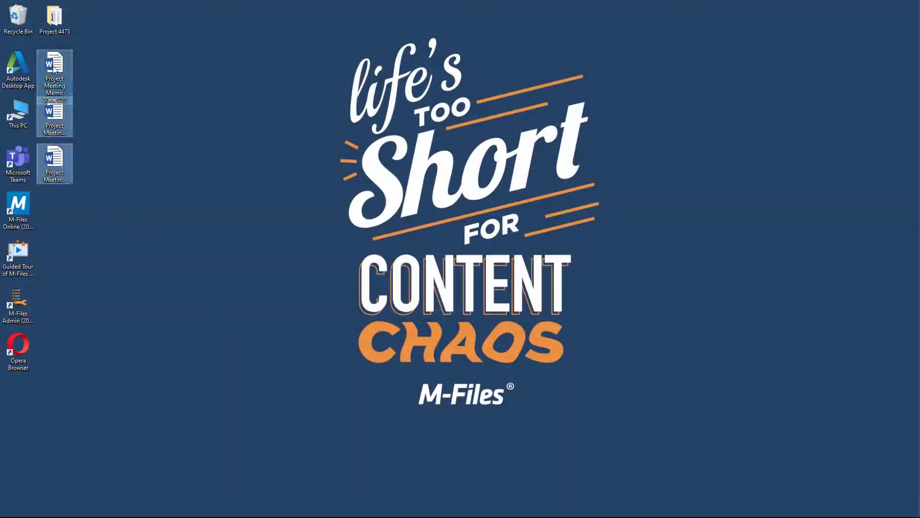
- Save the remaining memos, including 30.6.2020, with the same metadata using Create All
{"action": "left_click", "coordinate": [318, 508]}
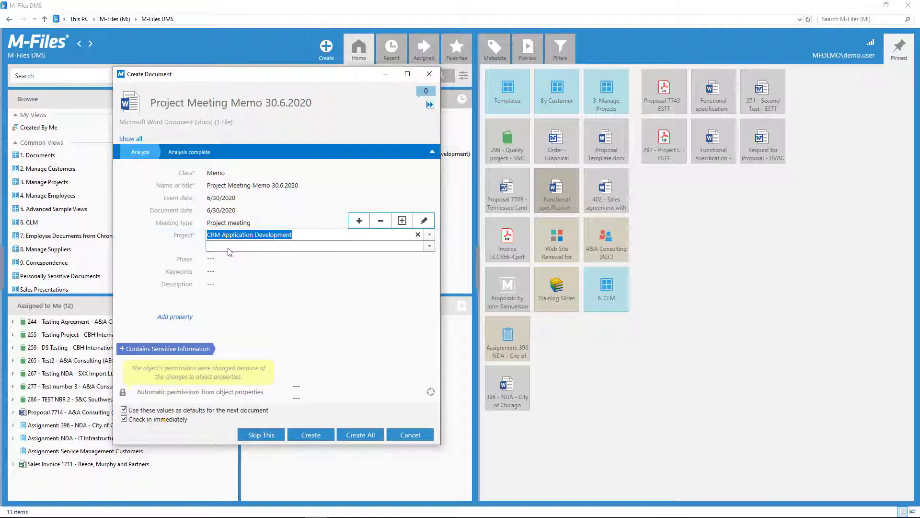
{"action": "left_click", "coordinate": [310, 434]}
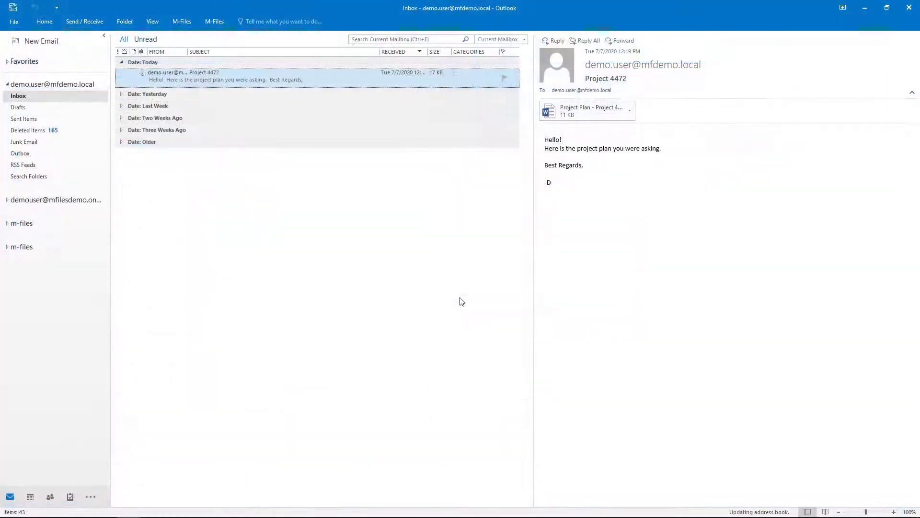
- Save the Project 4472 email attachment as a Project Plan for Redesign of ESTT Marketing Material
{"action": "left_click", "coordinate": [316, 508]}
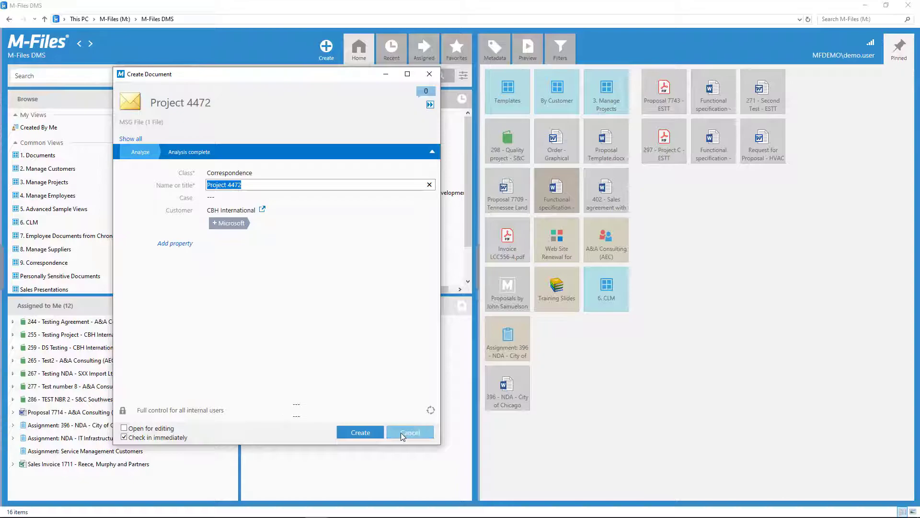
{"action": "left_click", "coordinate": [410, 432]}
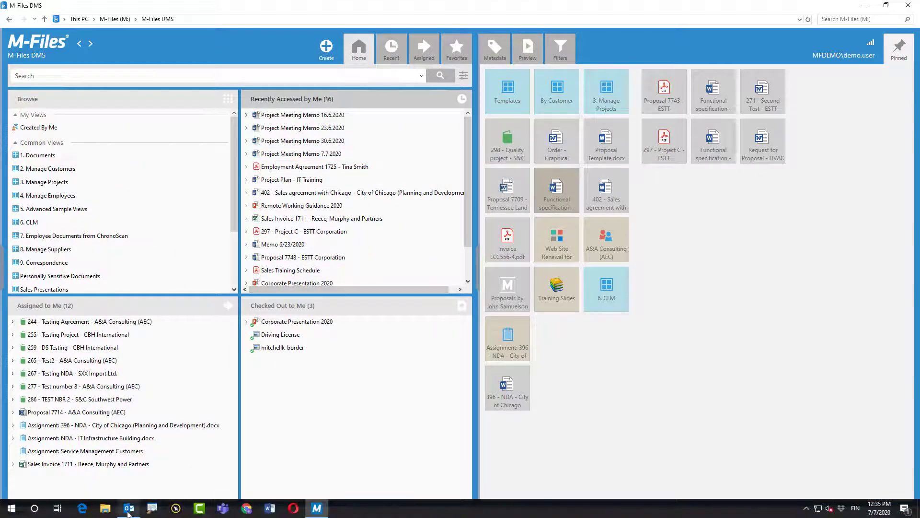
{"action": "left_click", "coordinate": [128, 508]}
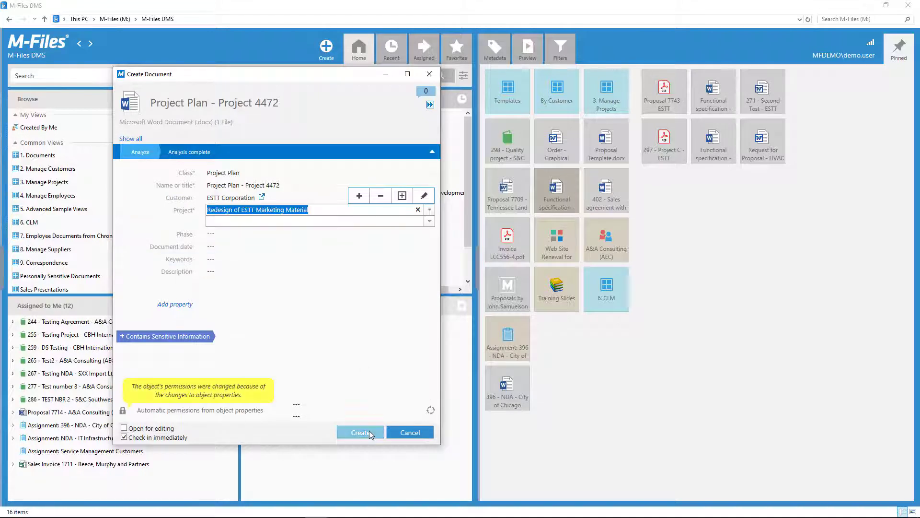
{"action": "left_click", "coordinate": [360, 432]}
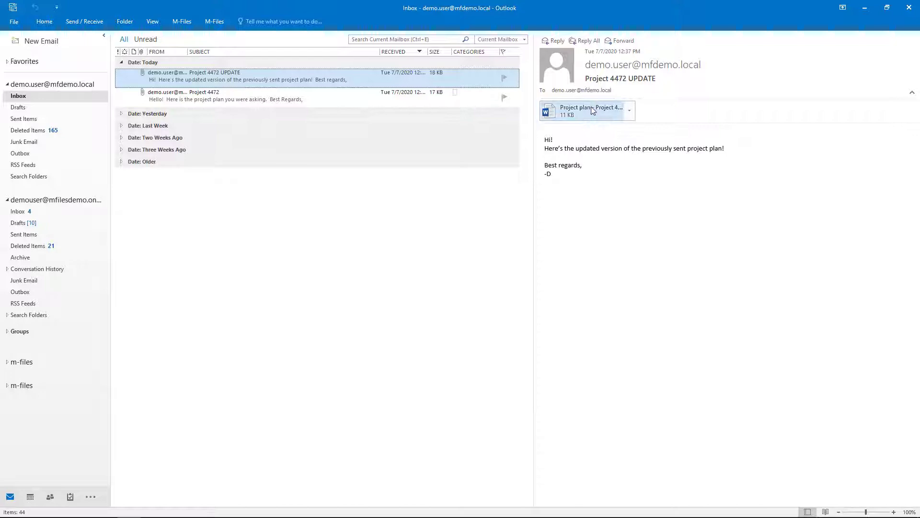
- Replace Project Plan - Project 4472's contents with the UPDATE email's attachment
{"action": "left_click", "coordinate": [319, 508]}
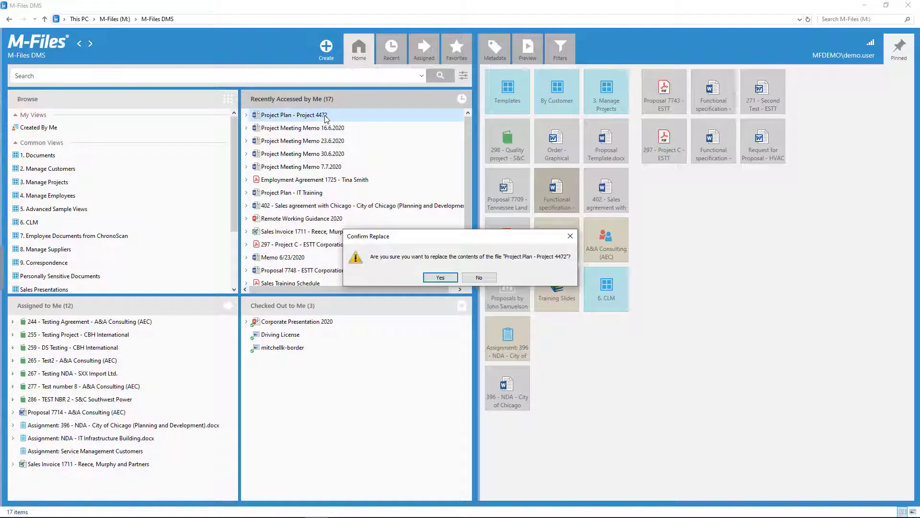
{"action": "left_click", "coordinate": [440, 277]}
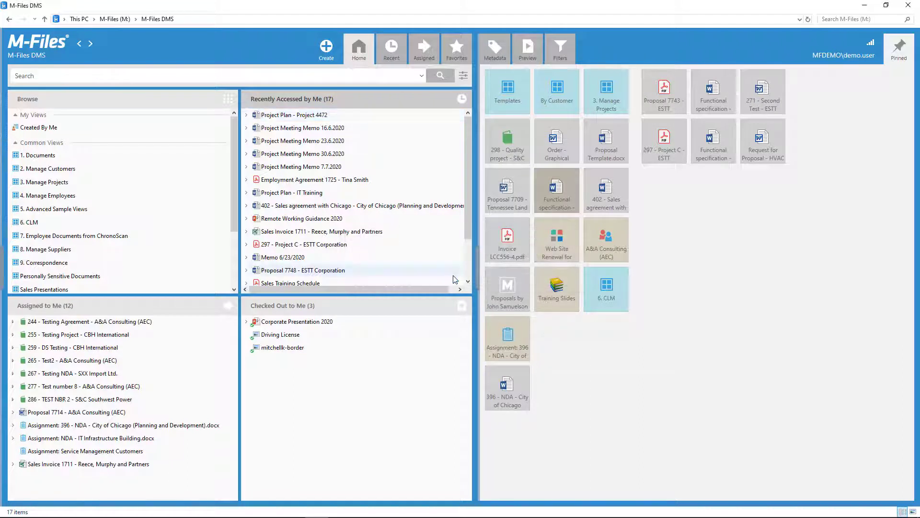
{"action": "mouse_move", "coordinate": [249, 117]}
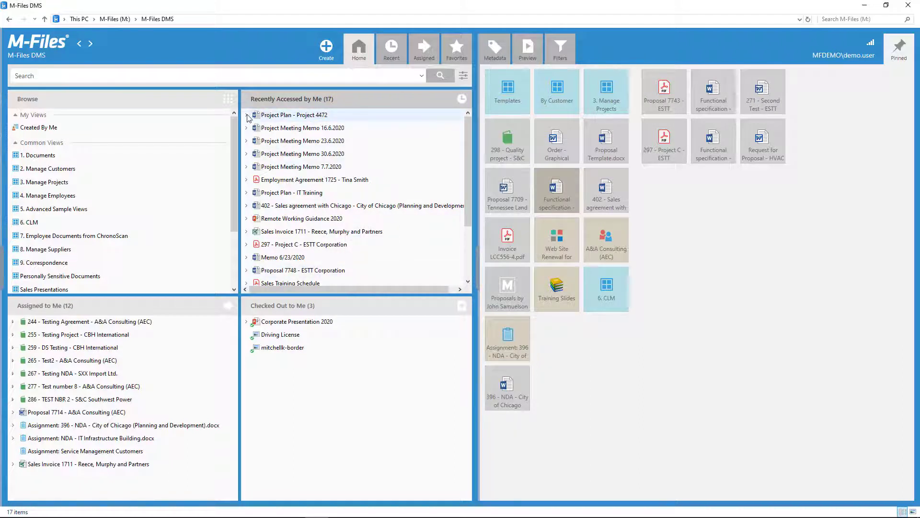
{"action": "left_click", "coordinate": [294, 115]}
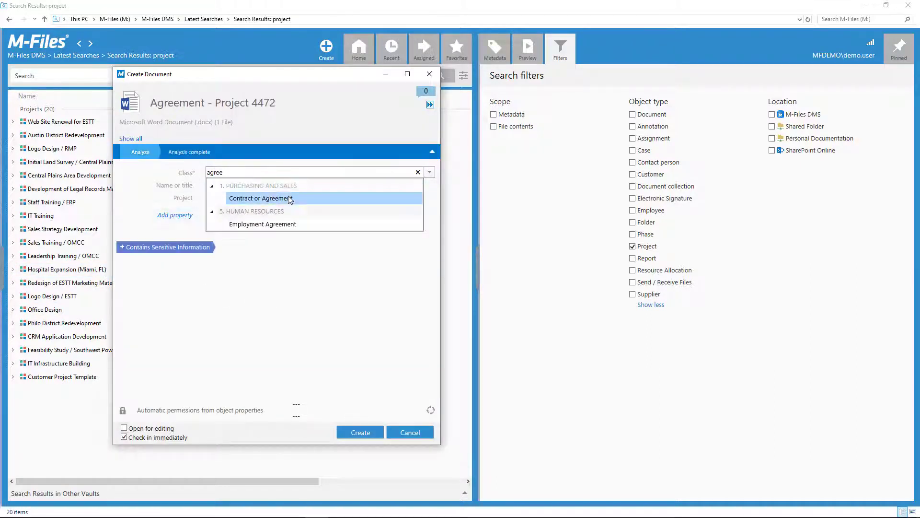
- Create the file as a Contract or Agreement titled 'Agreement - Project 4472'
{"action": "left_click", "coordinate": [260, 198]}
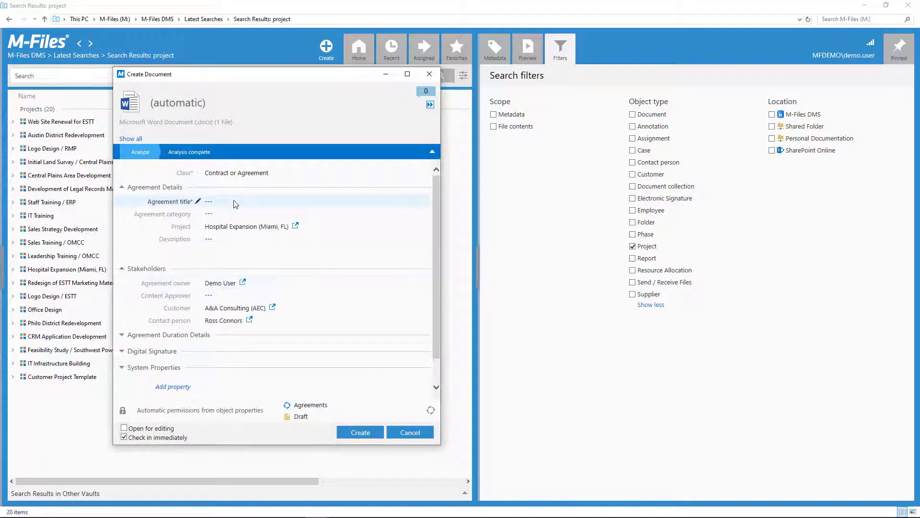
{"action": "type", "text": "Agreement - Project 4472"}
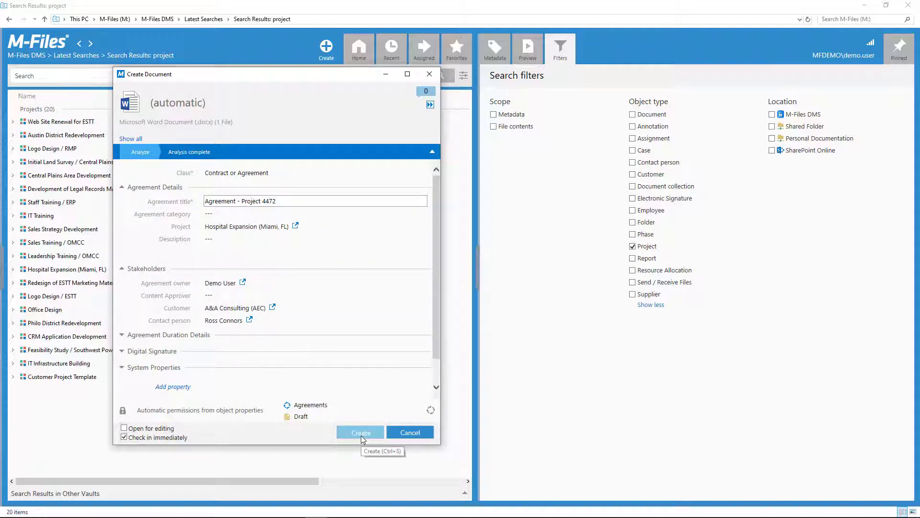
{"action": "left_click", "coordinate": [360, 432]}
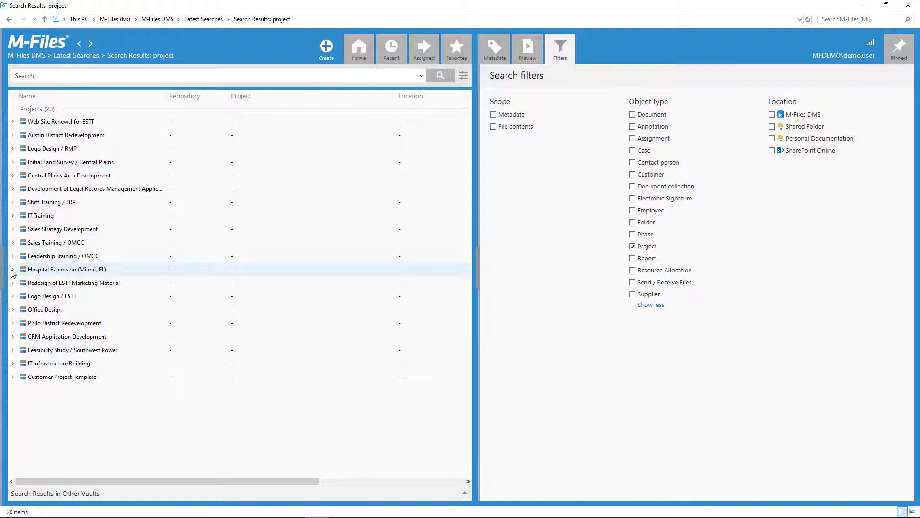
- Locate the new agreement under Hospital Expansion (Miami, FL) documents
{"action": "left_click", "coordinate": [11, 269]}
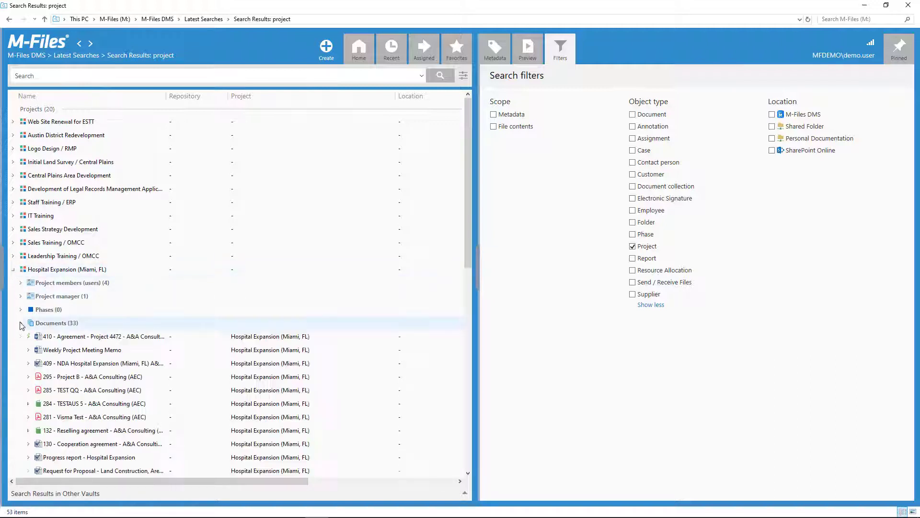
{"action": "left_click", "coordinate": [104, 335]}
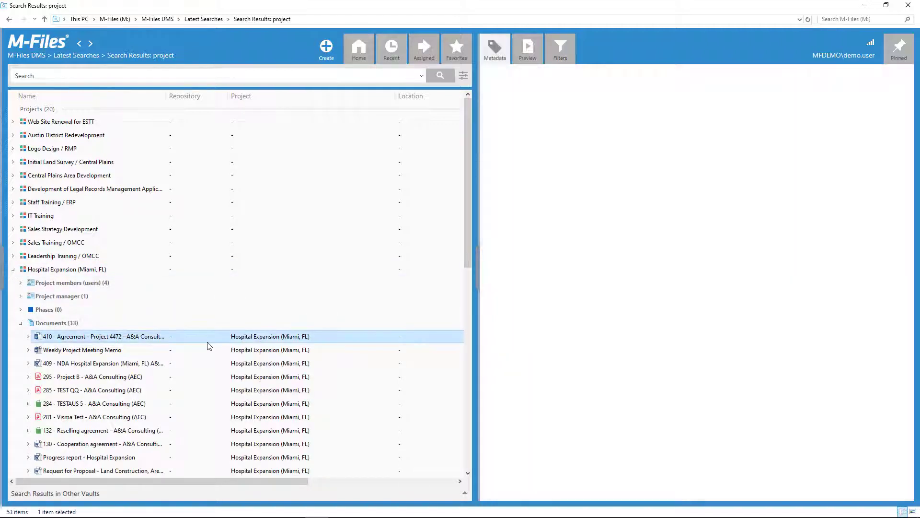
{"action": "left_click", "coordinate": [102, 337]}
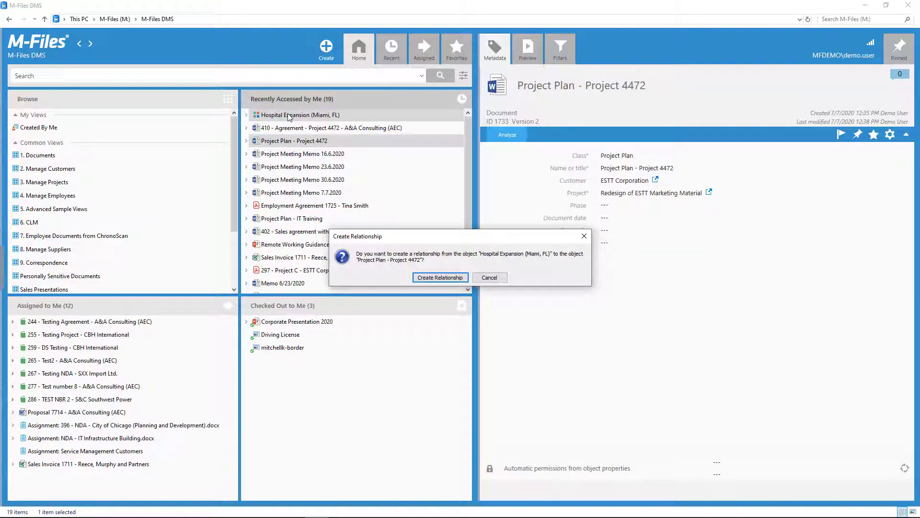
- Link Hospital Expansion (Miami, FL) to the latest version of Project Plan - Project 4472
{"action": "left_click", "coordinate": [439, 277]}
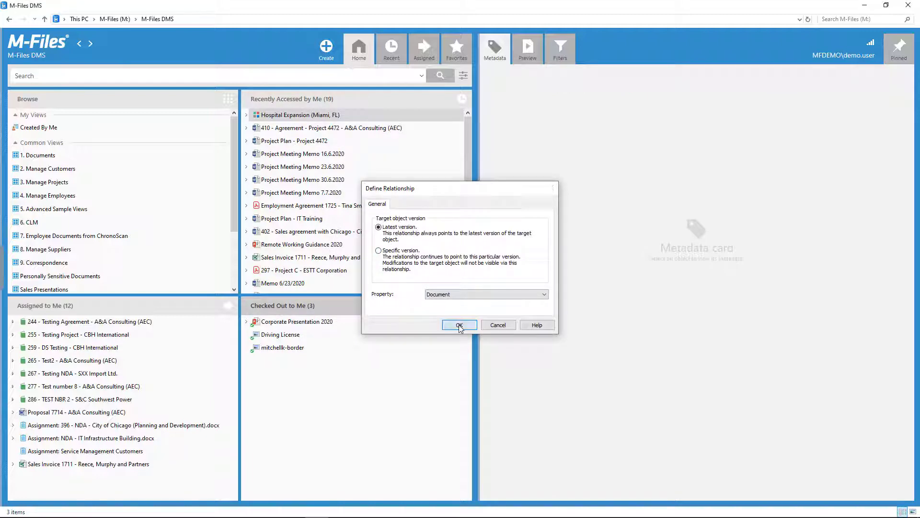
{"action": "left_click", "coordinate": [459, 324]}
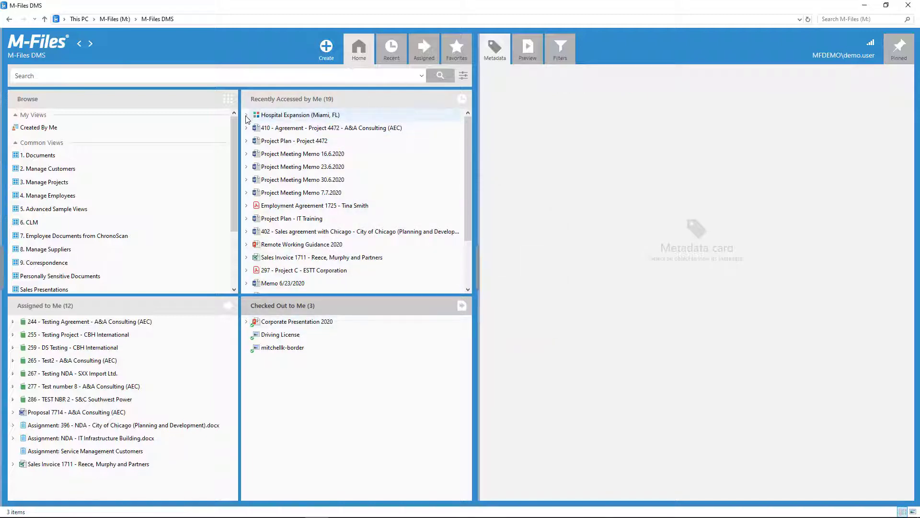
- Review the Hospital Expansion project's relationships list
{"action": "right_click", "coordinate": [300, 115]}
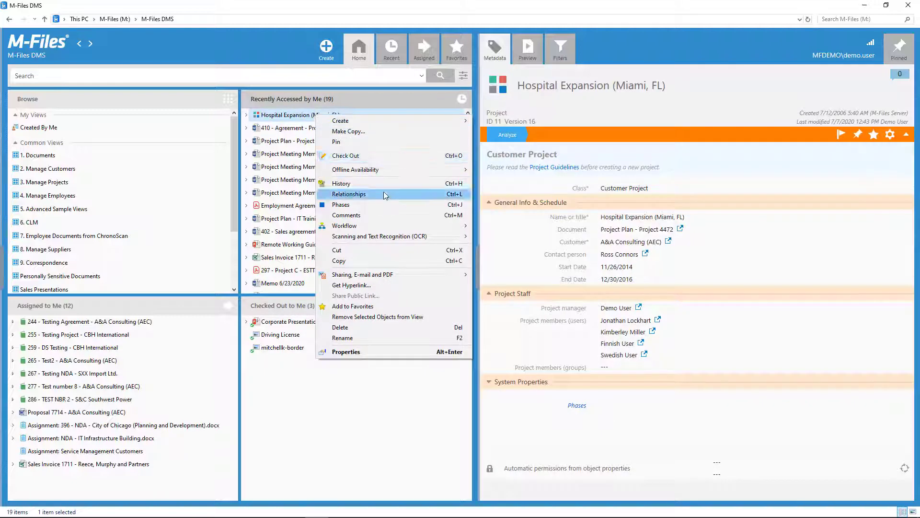
{"action": "left_click", "coordinate": [350, 194]}
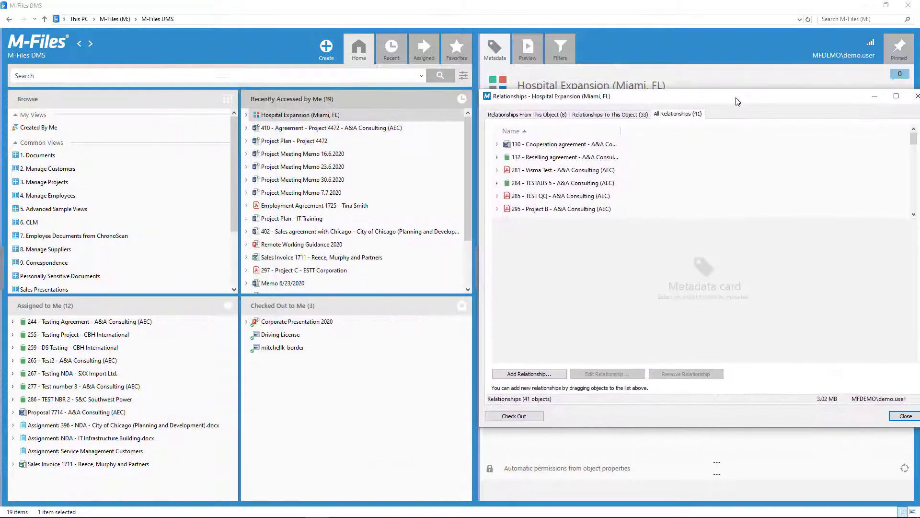
{"action": "left_click", "coordinate": [283, 283]}
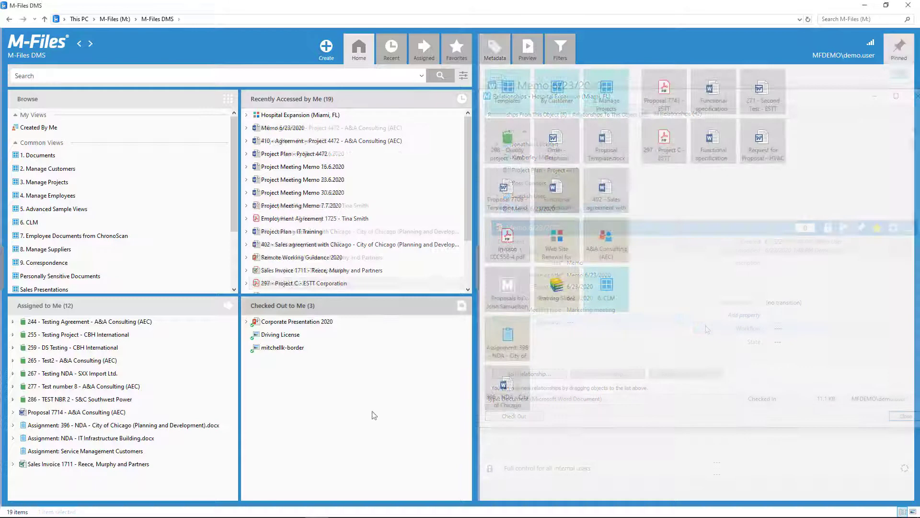
- Browse to Documents > By Project and Class > Central Plains Area Development > Contract or Agreement
{"action": "left_click", "coordinate": [39, 155]}
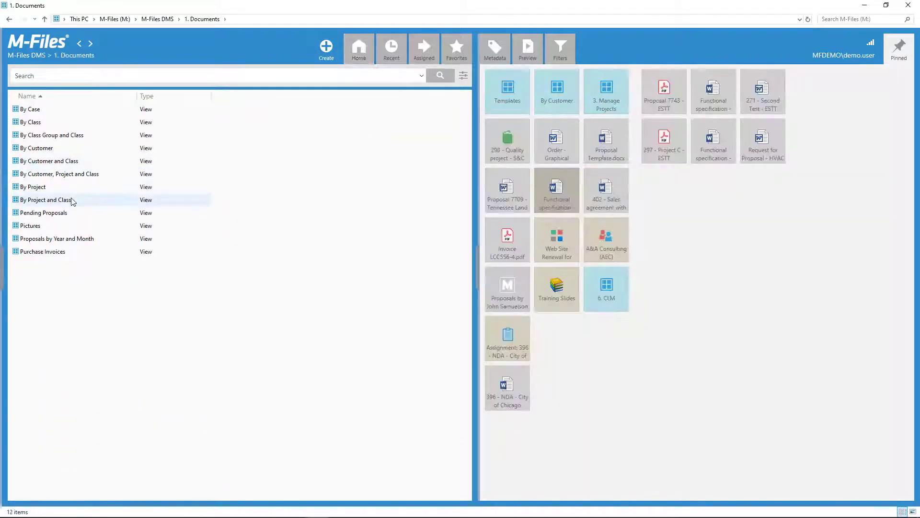
{"action": "double_click", "coordinate": [45, 199]}
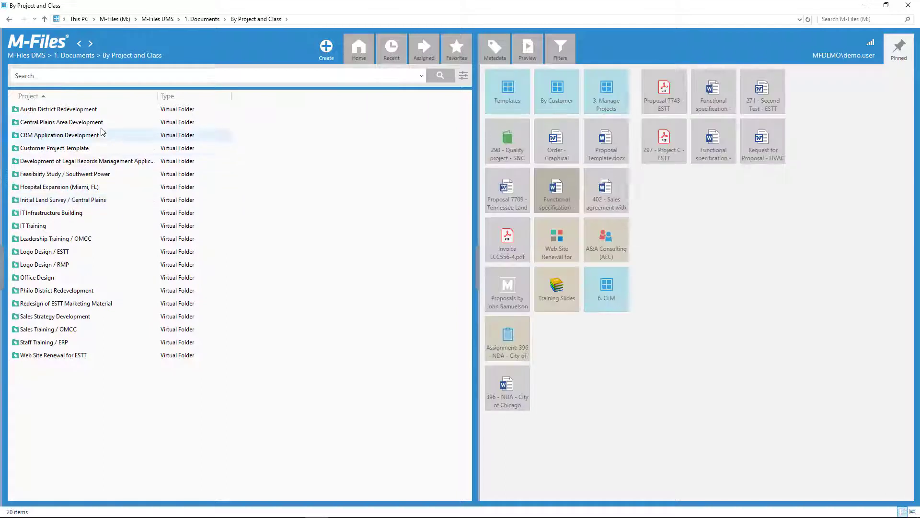
{"action": "double_click", "coordinate": [61, 122]}
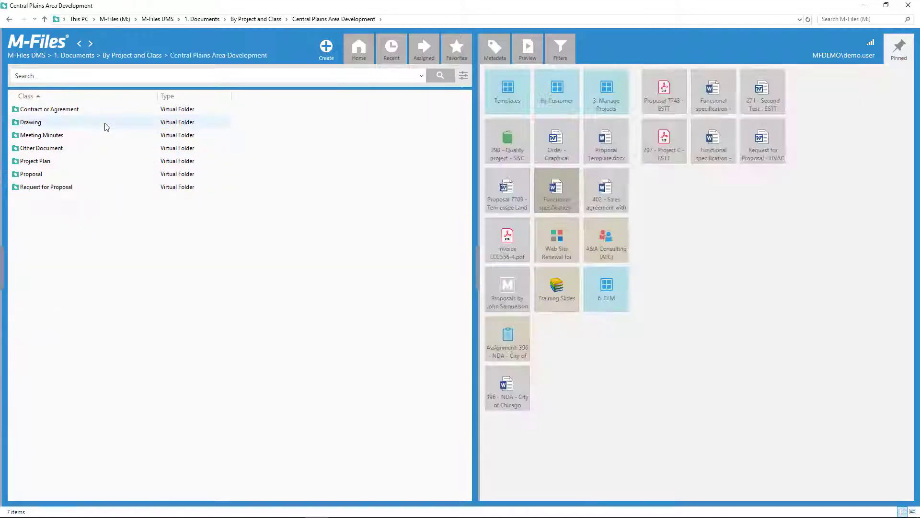
{"action": "left_click", "coordinate": [50, 109]}
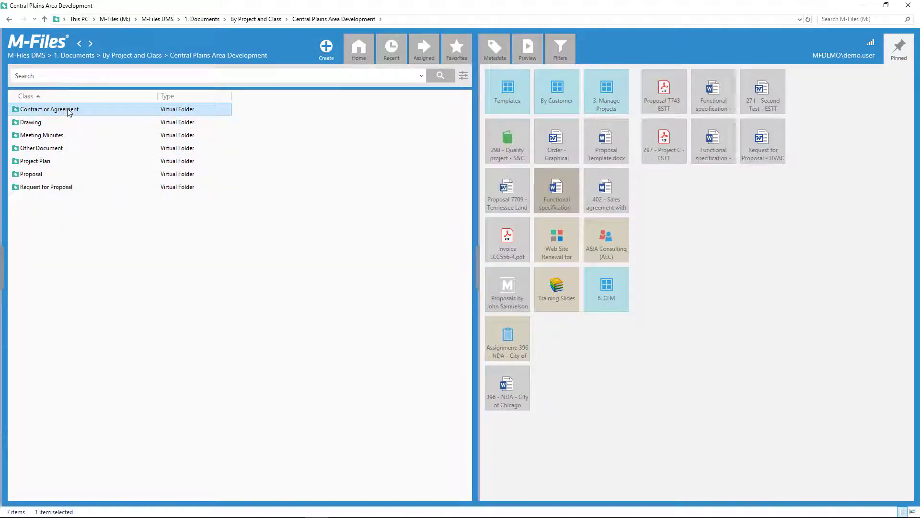
{"action": "double_click", "coordinate": [49, 109]}
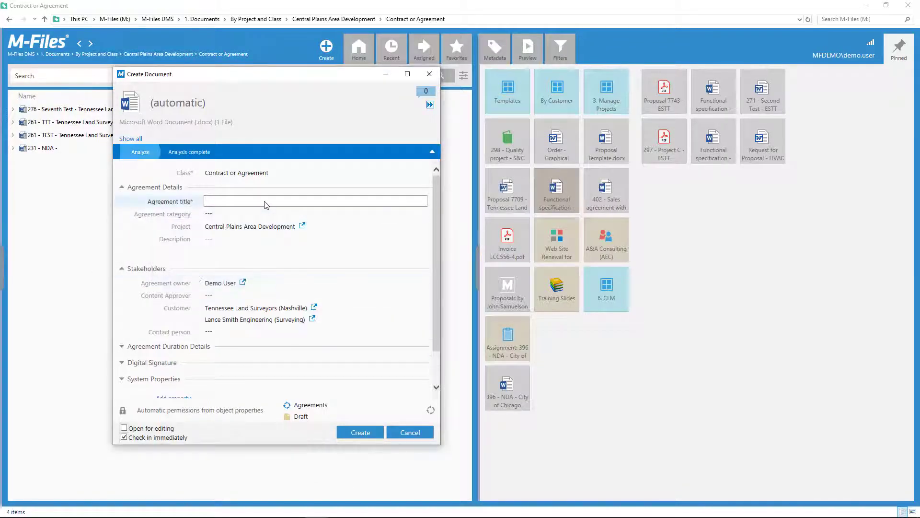
- Create the dropped file as a contract titled 'Agreement - Project 4689'
{"action": "type", "text": "Agreement - Project"}
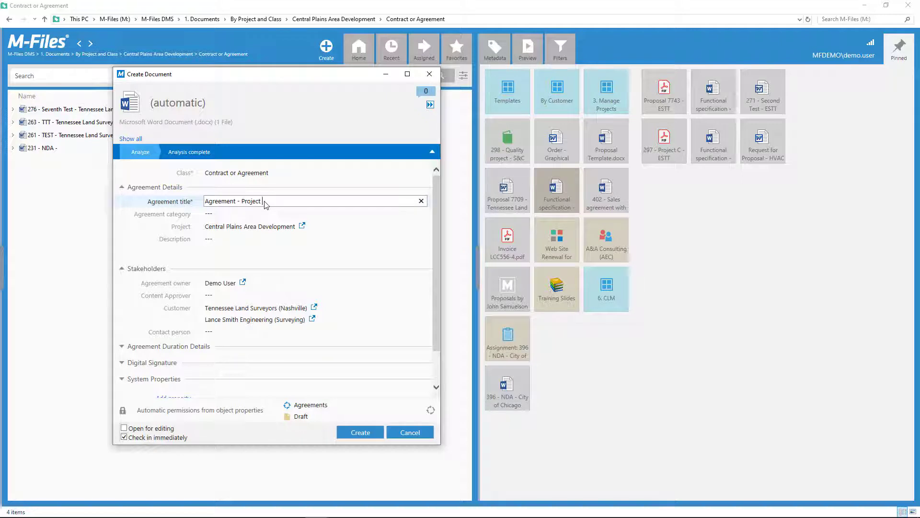
{"action": "type", "text": "4689"}
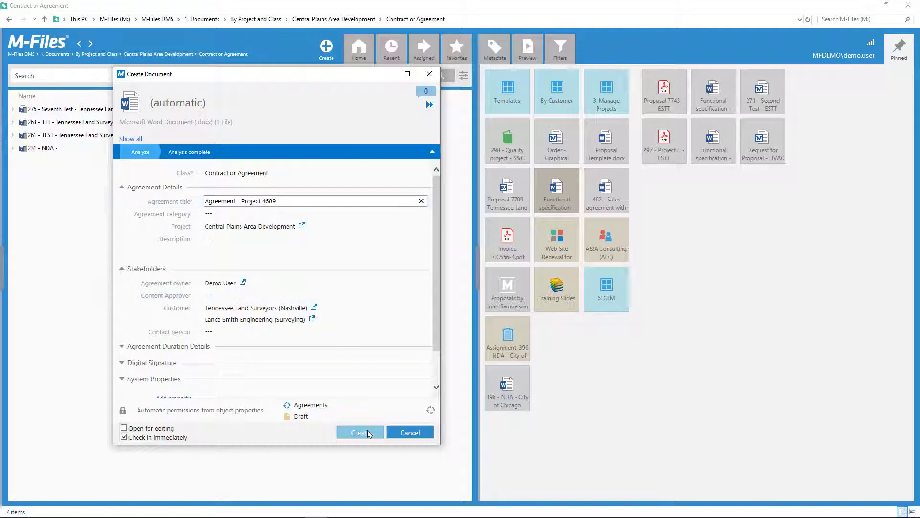
{"action": "left_click", "coordinate": [360, 432]}
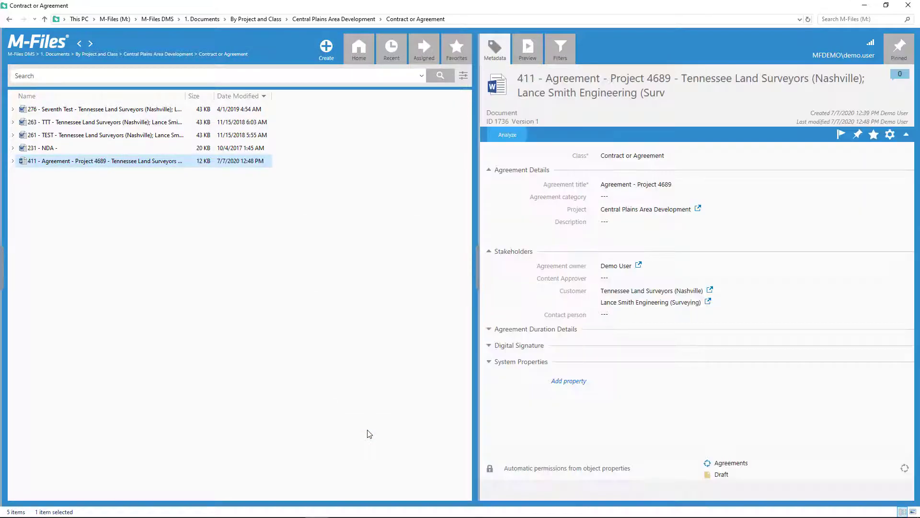
{"action": "mouse_move", "coordinate": [159, 54]}
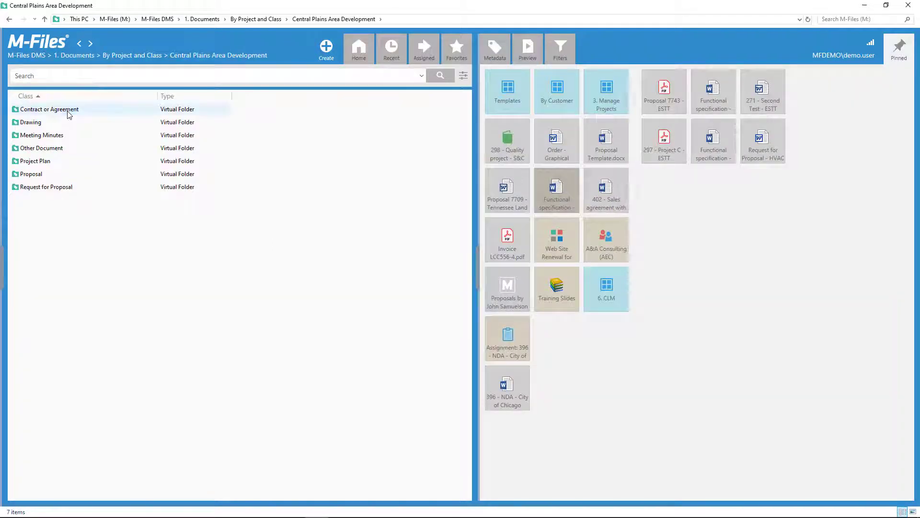
- Pin the Contract or Agreement folder and open it to show Agreement - Project 4689
{"action": "right_click", "coordinate": [49, 109]}
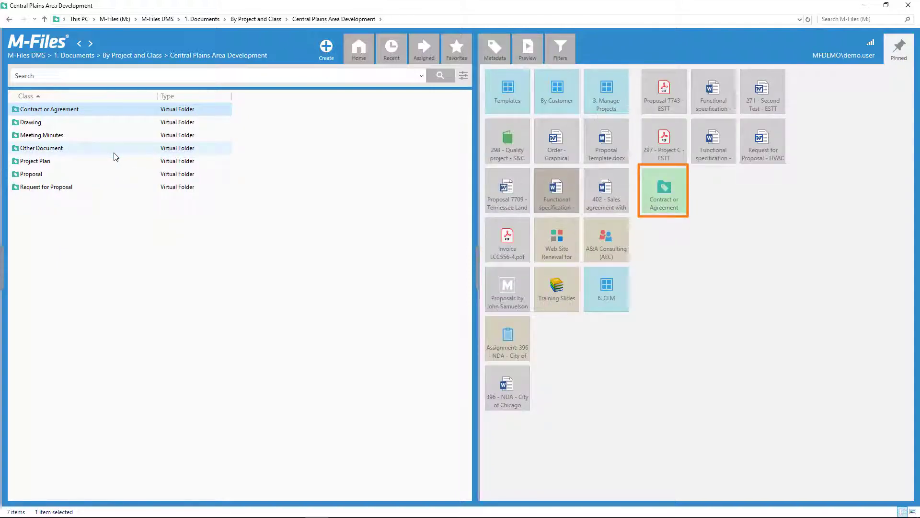
{"action": "left_click", "coordinate": [359, 48]}
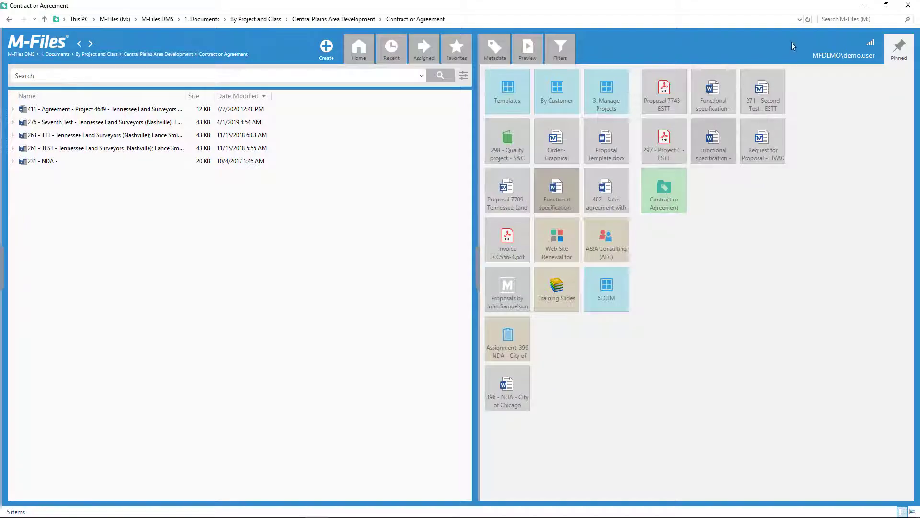
- Drop Agreement 4899 into the folder, accepting customer auto-fill from the project
{"action": "left_click", "coordinate": [894, 6]}
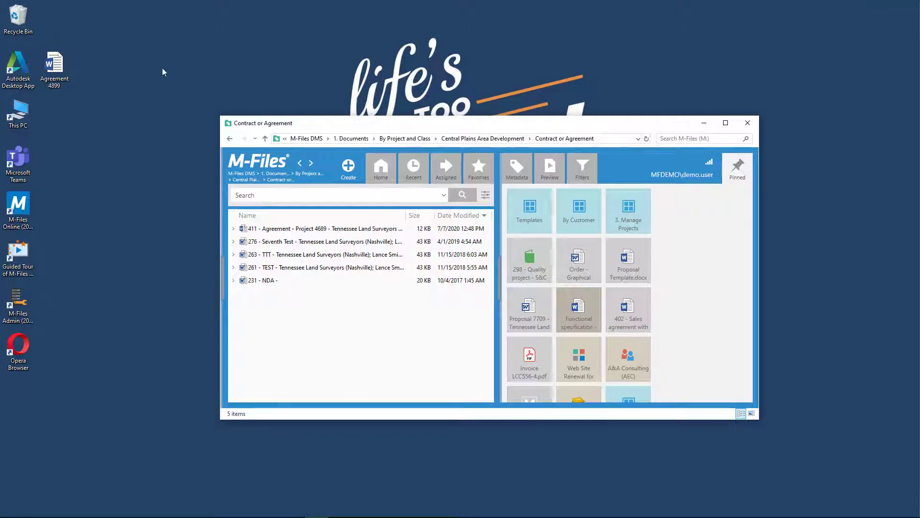
{"action": "left_click_drag", "start_coordinate": [54, 62], "coordinate": [299, 329]}
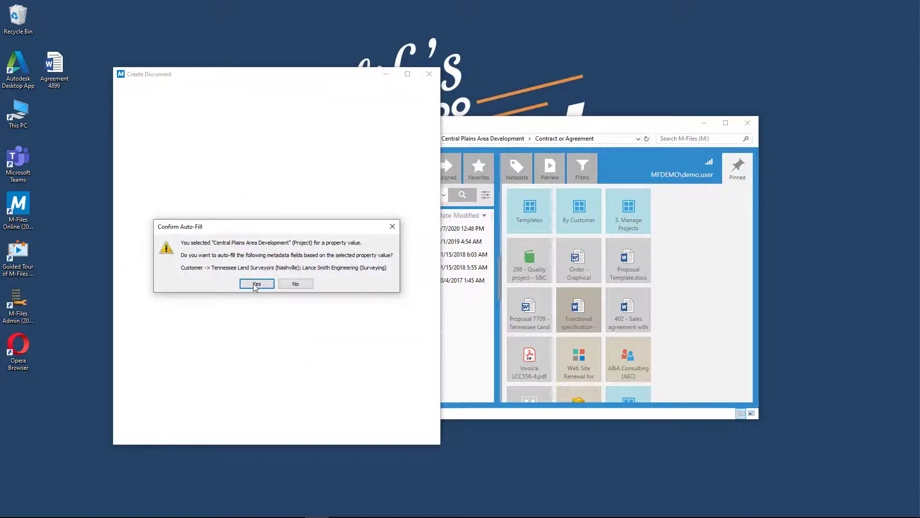
{"action": "left_click", "coordinate": [256, 283]}
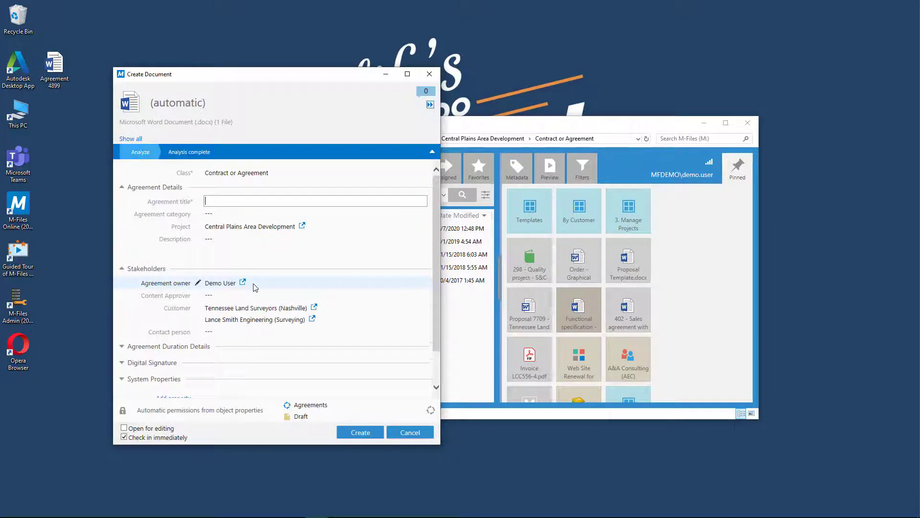